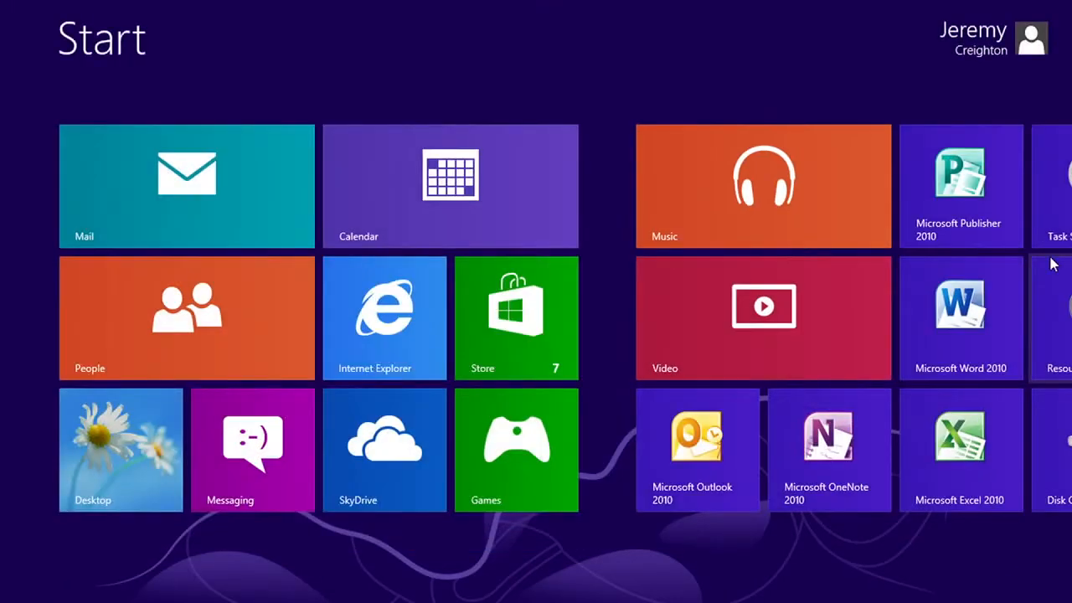
# - Launch the Music app from its Start screen tile
pyautogui.click(763, 186)
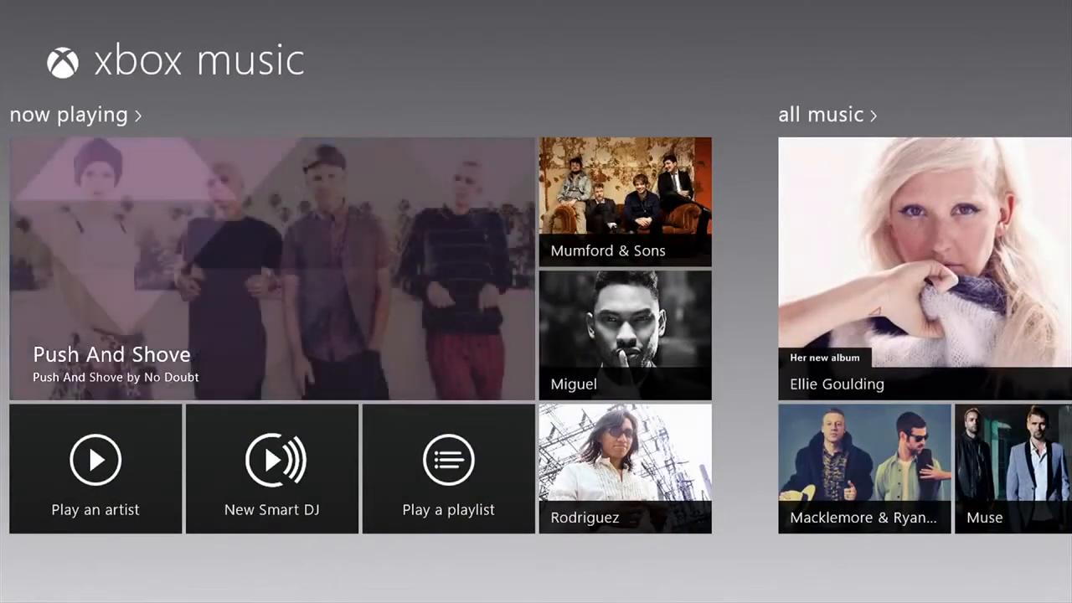
pyautogui.hscroll(3)
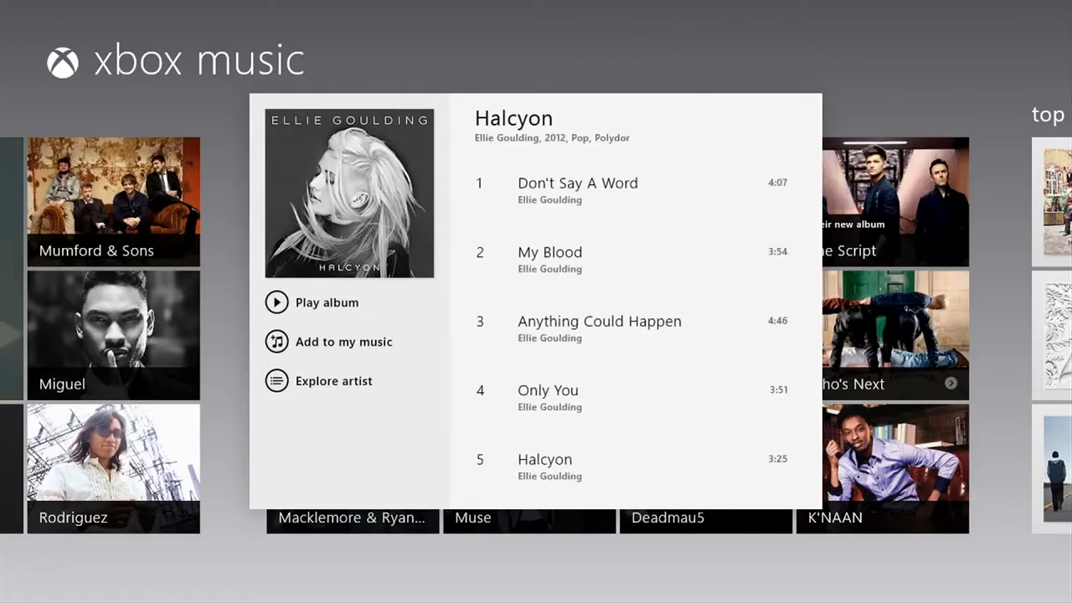
pyautogui.click(332, 380)
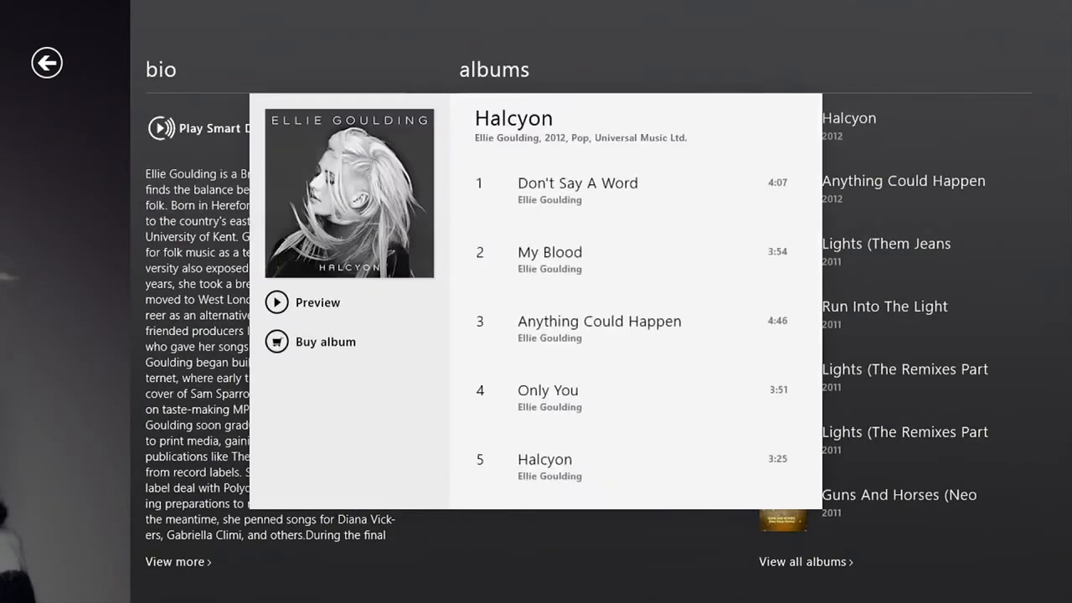
pyautogui.click(47, 62)
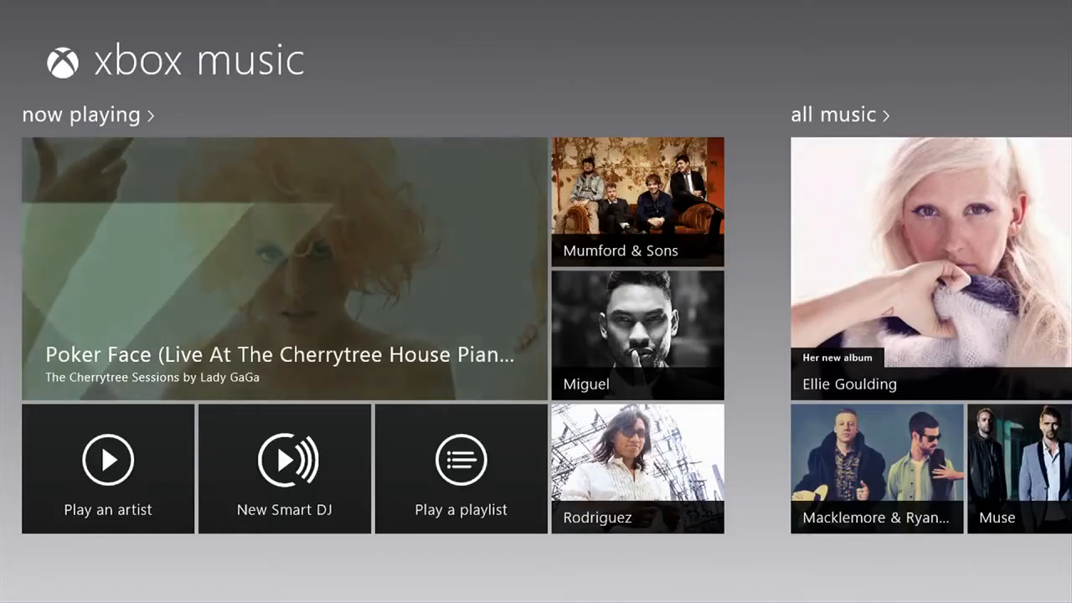
# - Search for 'no doubt' and browse the No Doubt artist page and bio
pyautogui.write('n')
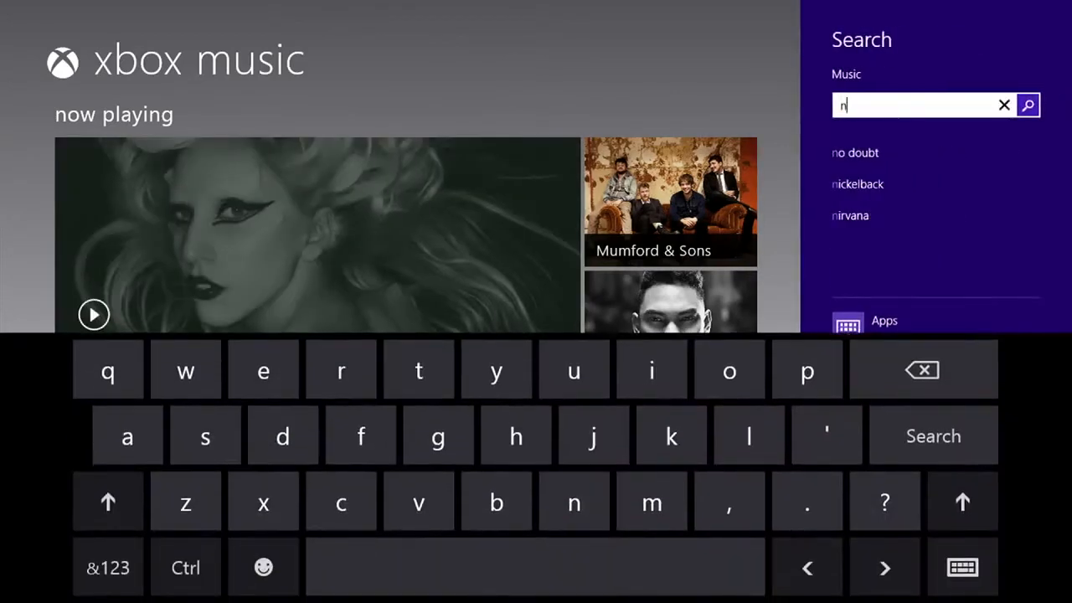
pyautogui.click(855, 153)
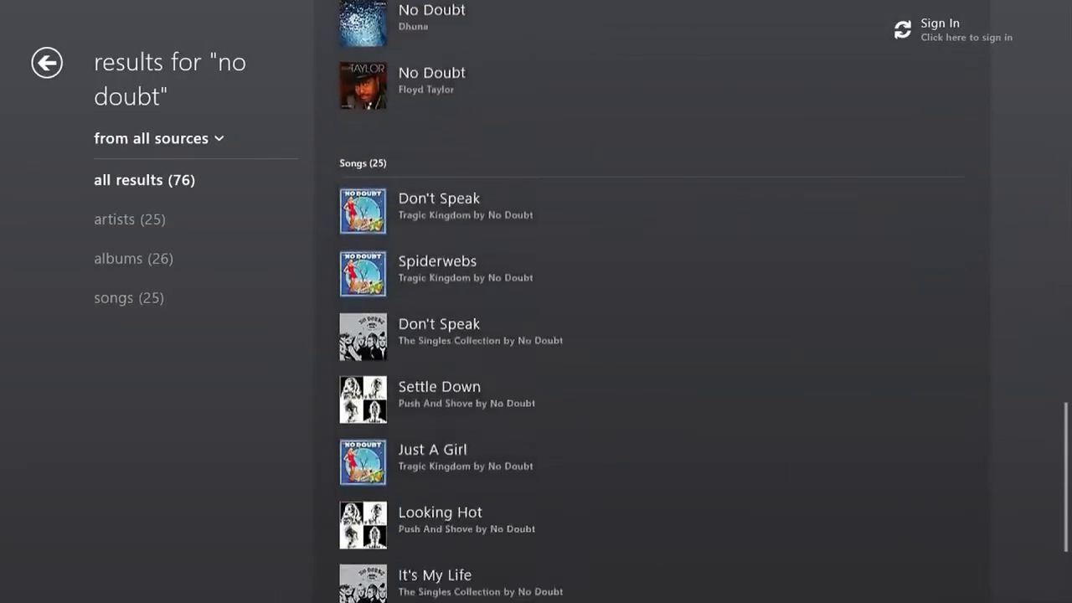
pyautogui.scroll(-3)
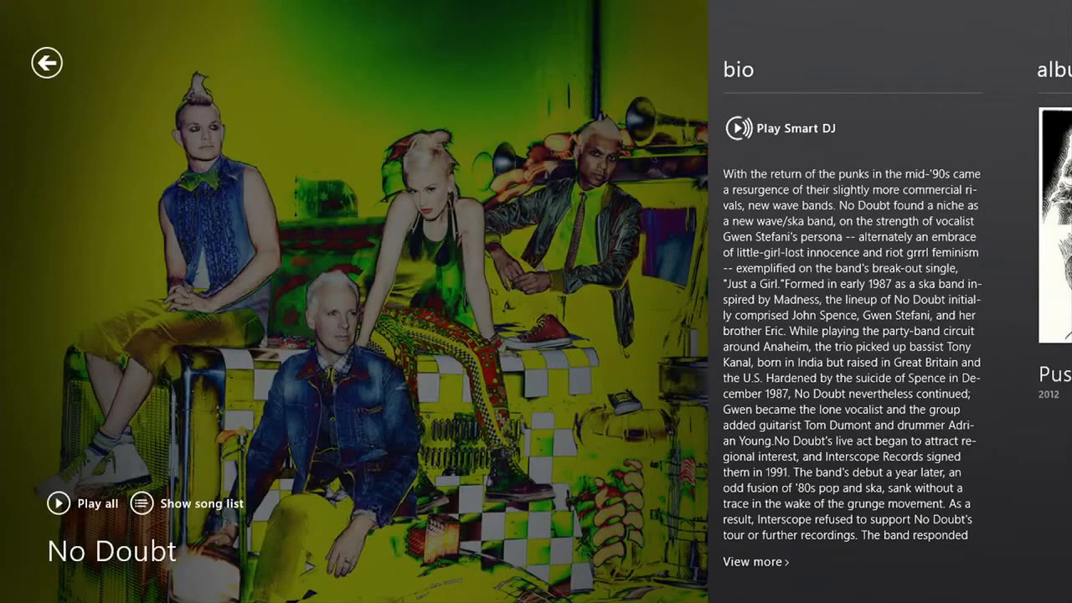
# - Play a Lady GaGa Smart DJ mix, browse its song list, then return to the home hub
pyautogui.click(47, 62)
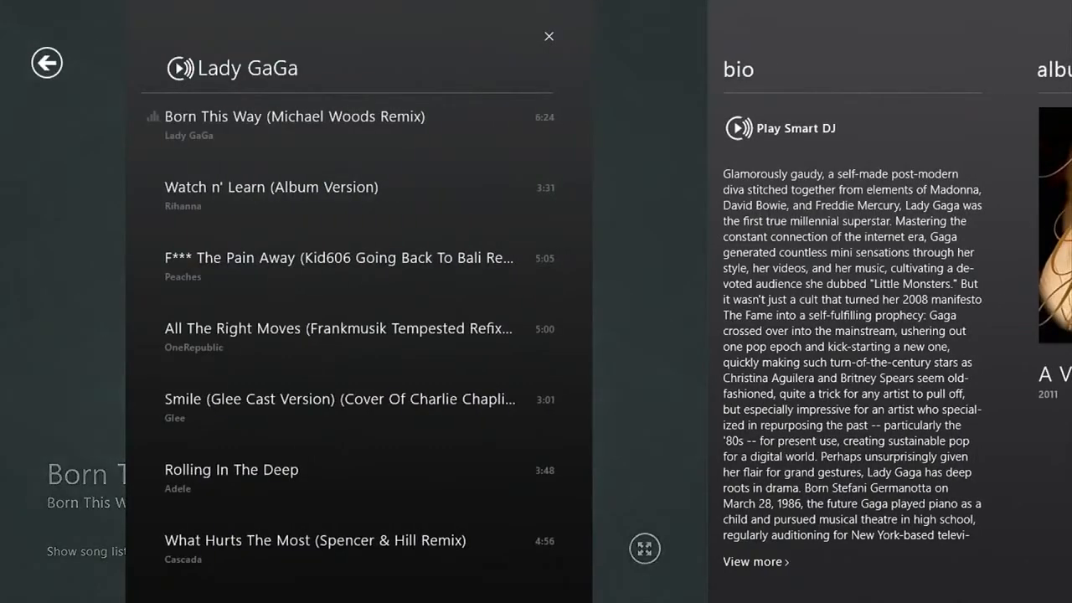
pyautogui.scroll(-3)
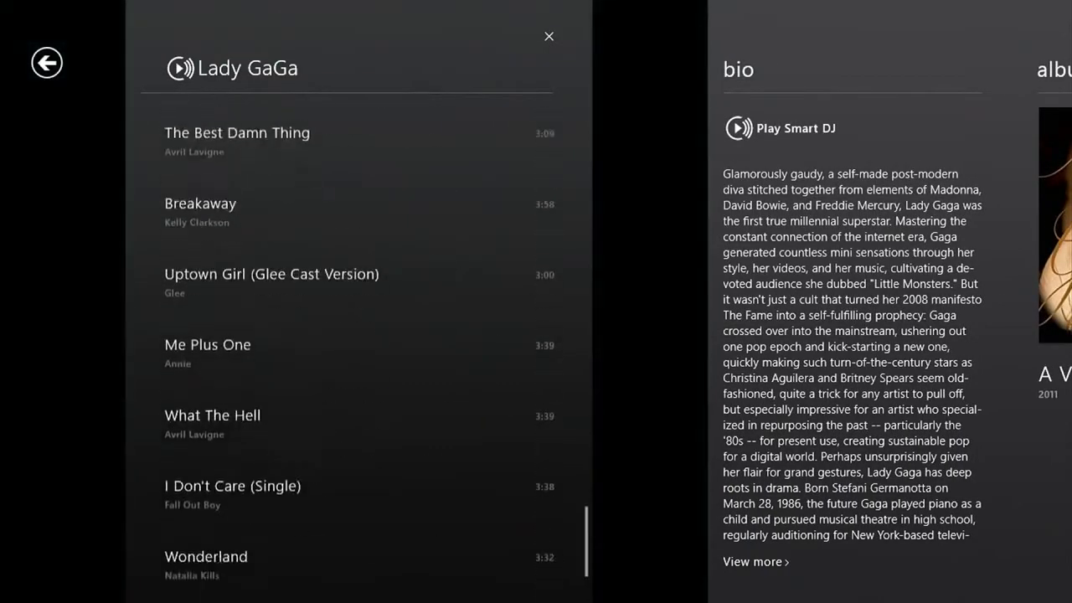
pyautogui.scroll(-3)
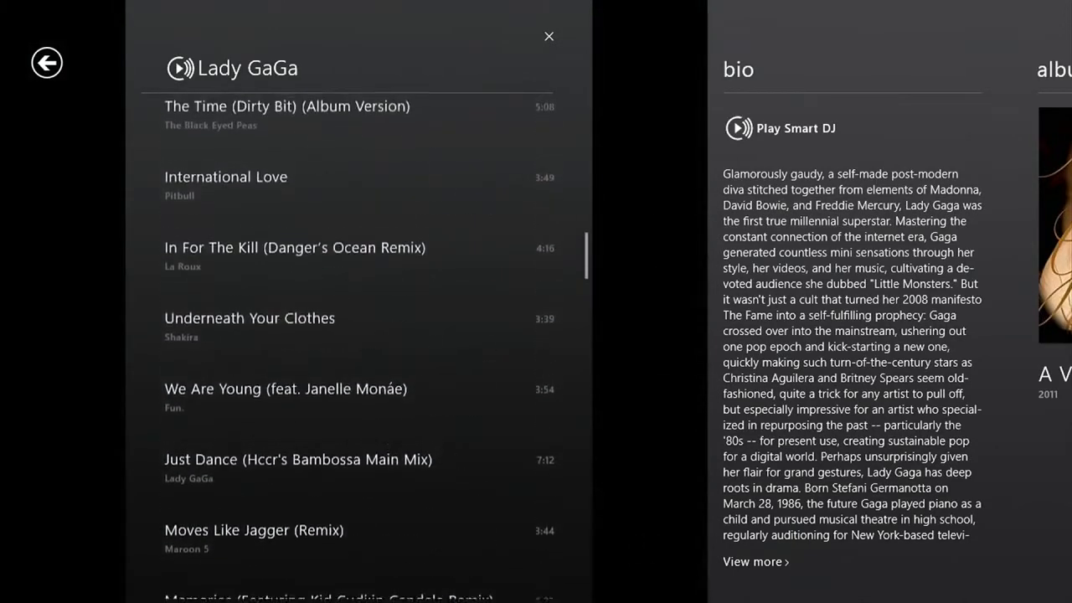
pyautogui.click(549, 36)
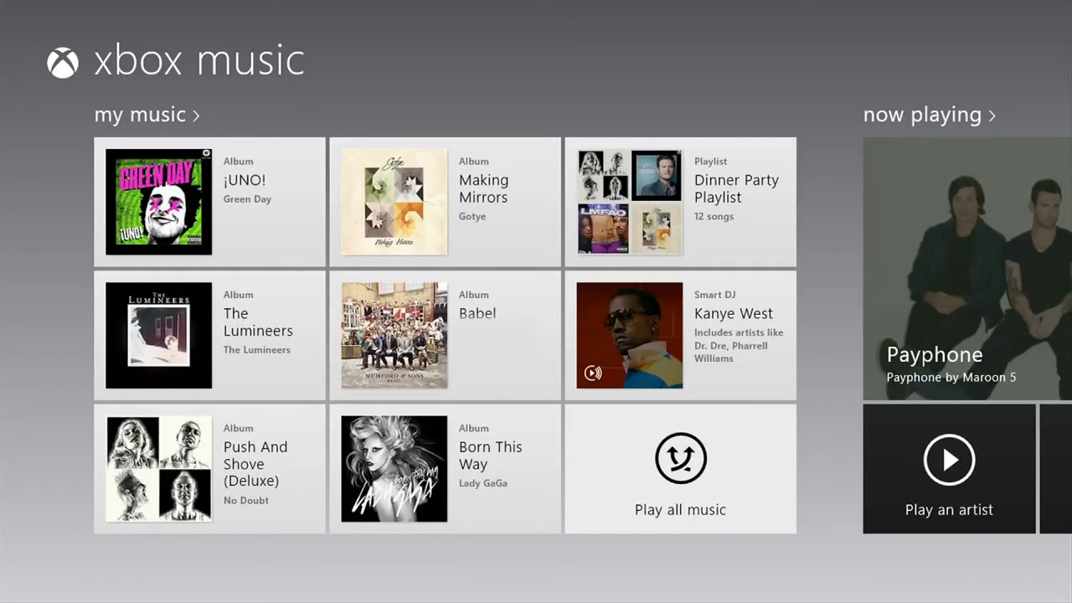
# - Browse my music by songs and select Born This Way to reveal its options
pyautogui.click(139, 115)
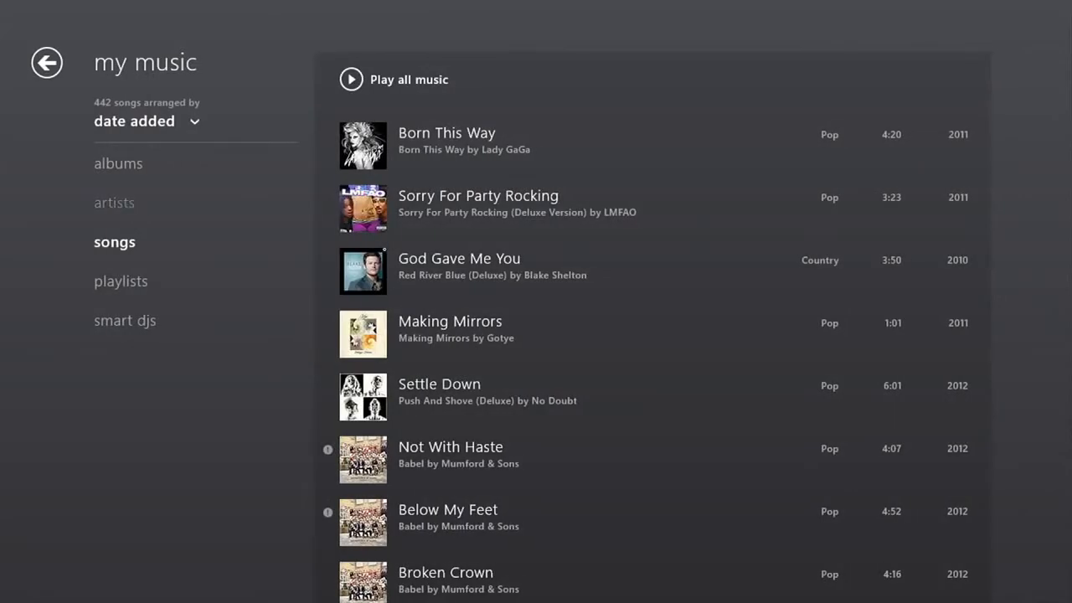
pyautogui.click(118, 163)
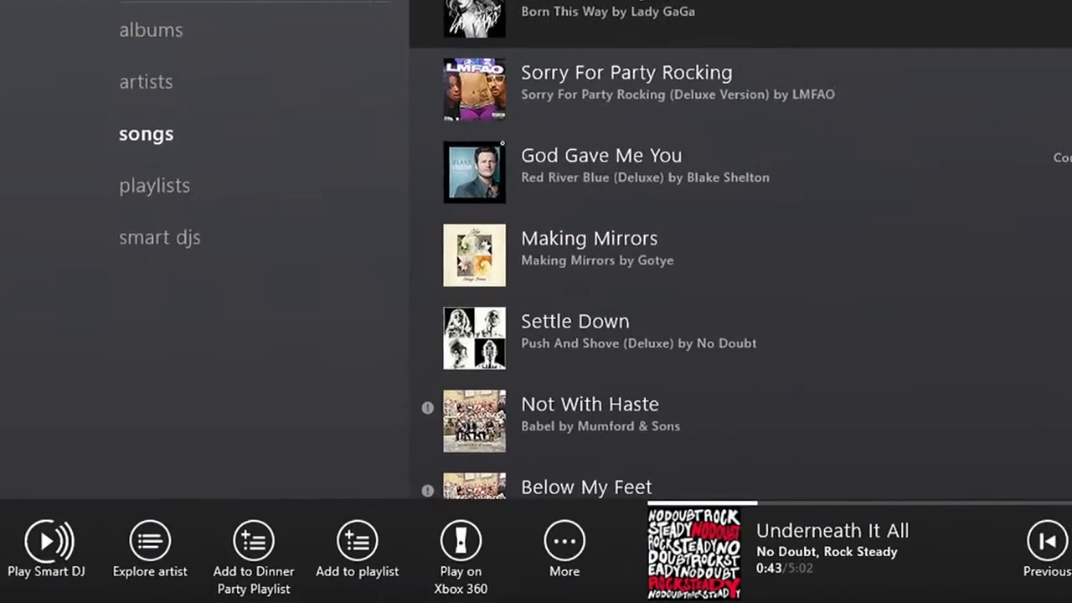
# - Switch to playlists and view the Road trip playlist's nine songs
pyautogui.click(154, 185)
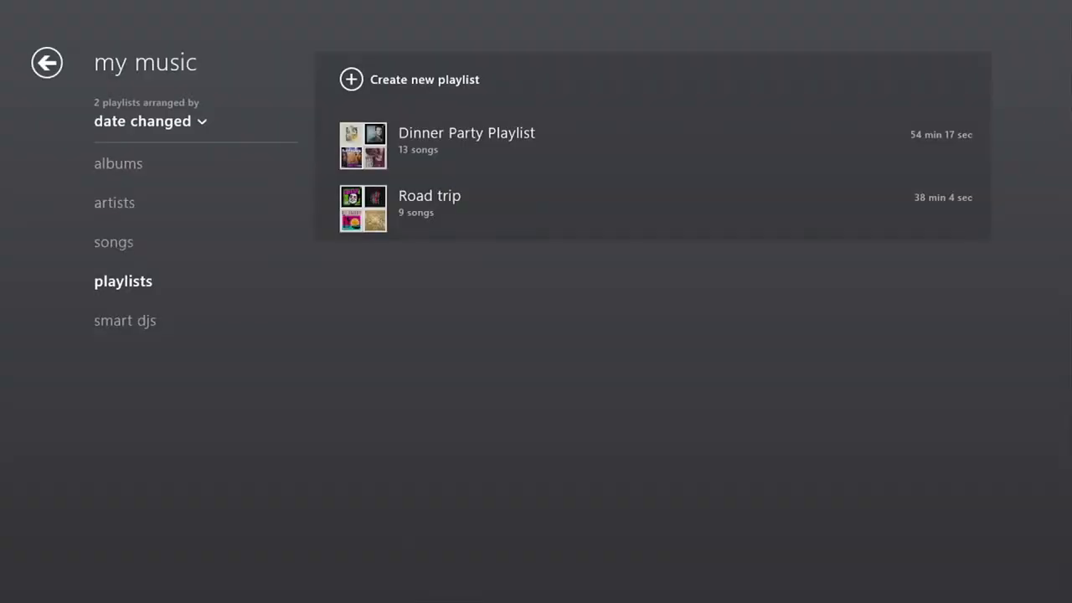
pyautogui.click(429, 204)
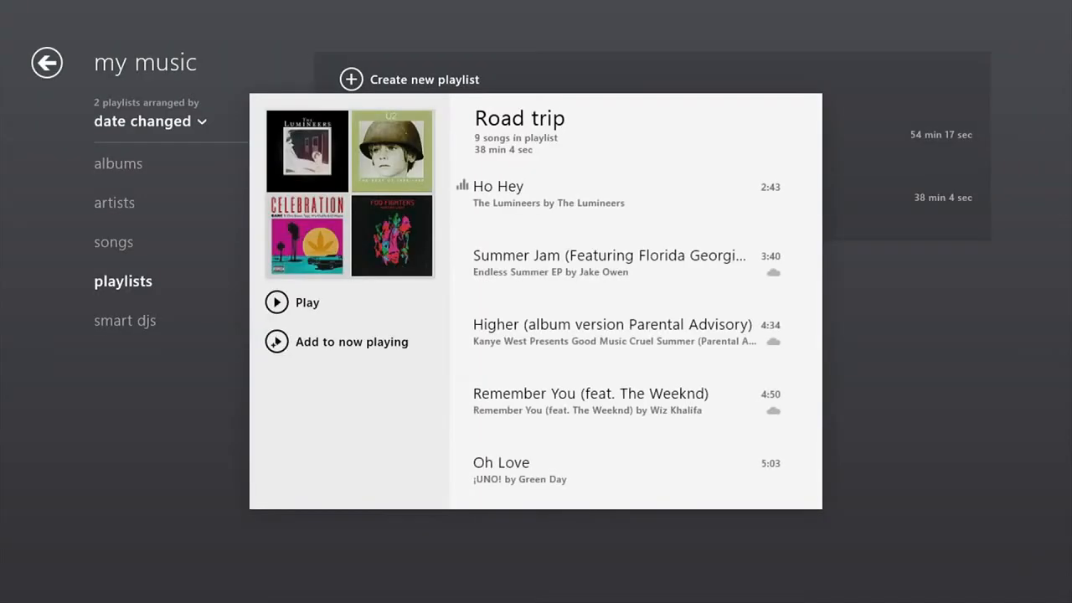
pyautogui.scroll(-3)
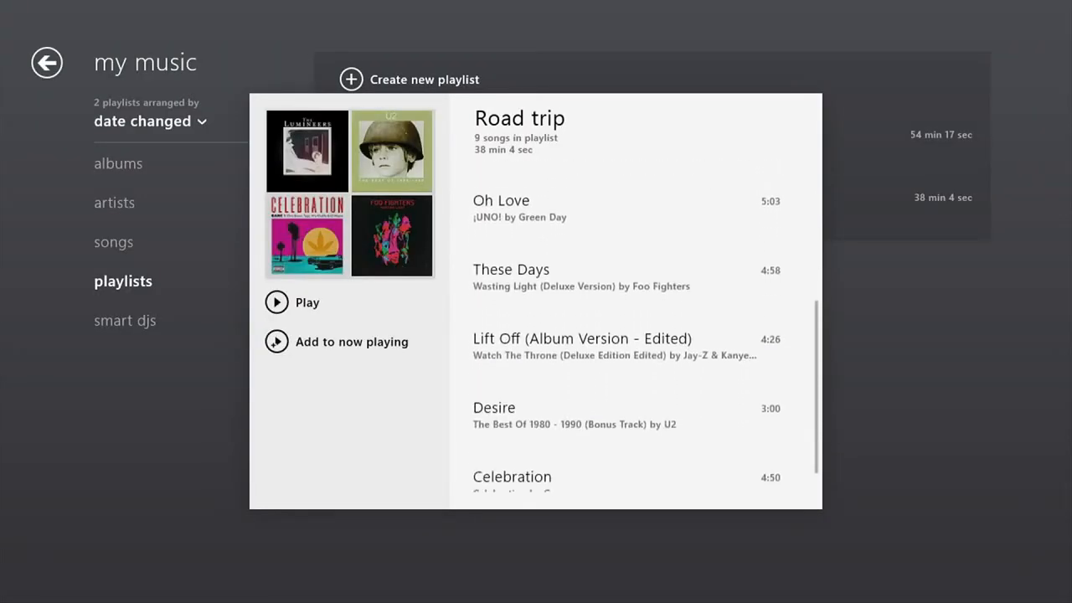